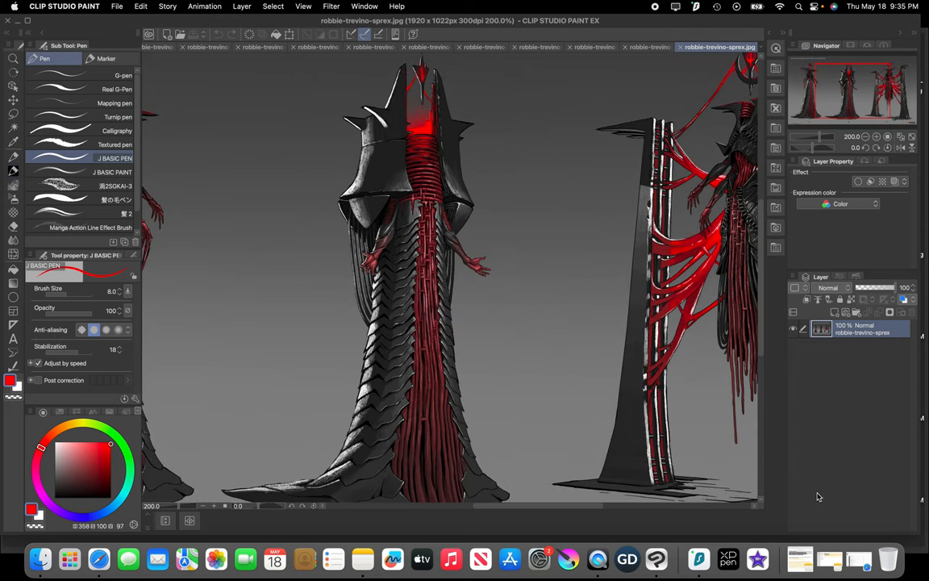
{"action": "mouse_move", "coordinate": [142, 435]}
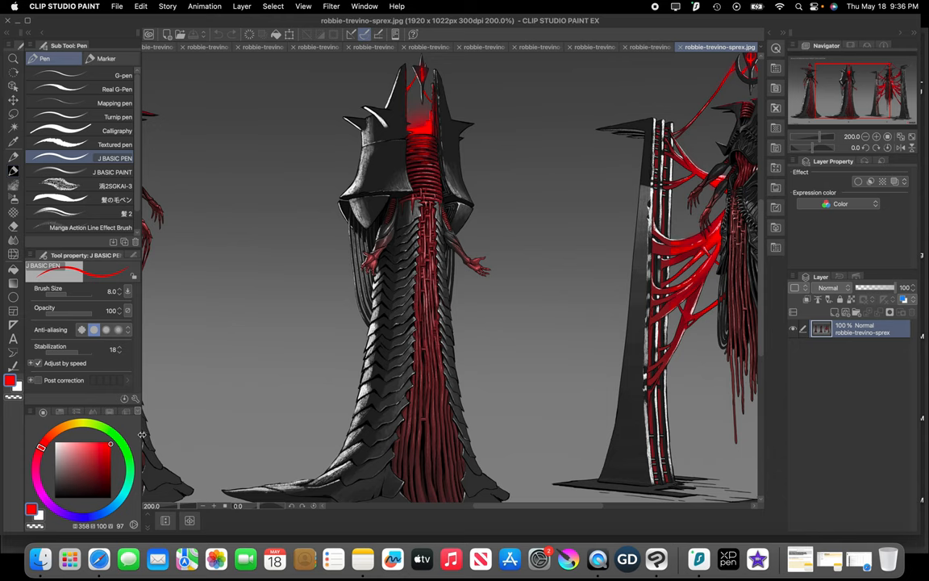
{"action": "mouse_move", "coordinate": [28, 243]}
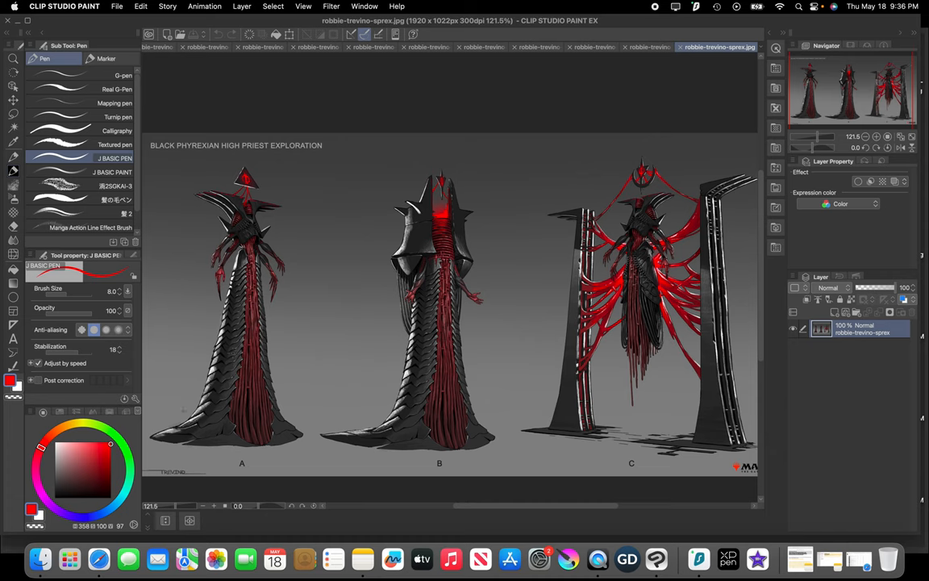
Draw red pen strokes beside figure A and around its robe
{"action": "left_click_drag", "start_coordinate": [182, 412], "coordinate": [202, 408]}
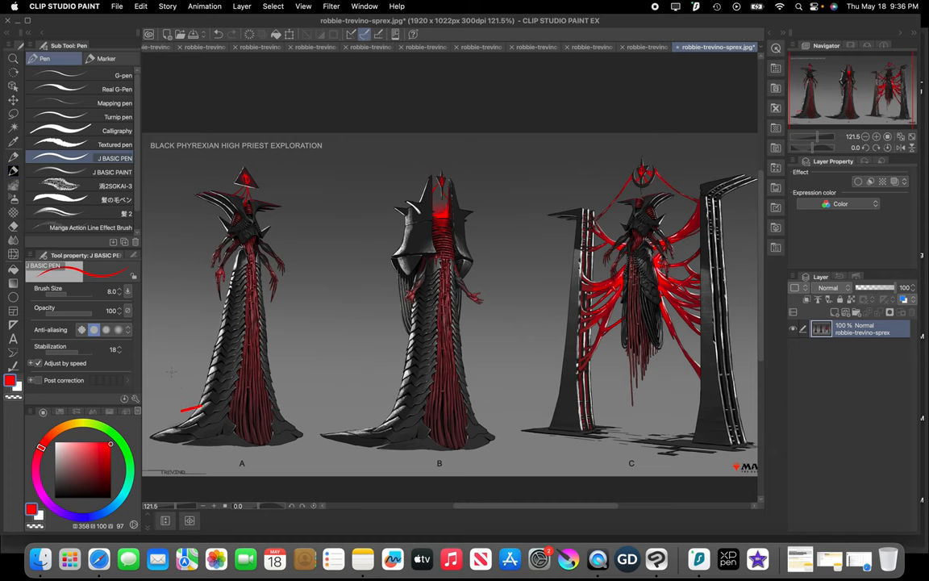
{"action": "left_click_drag", "start_coordinate": [206, 319], "coordinate": [178, 371]}
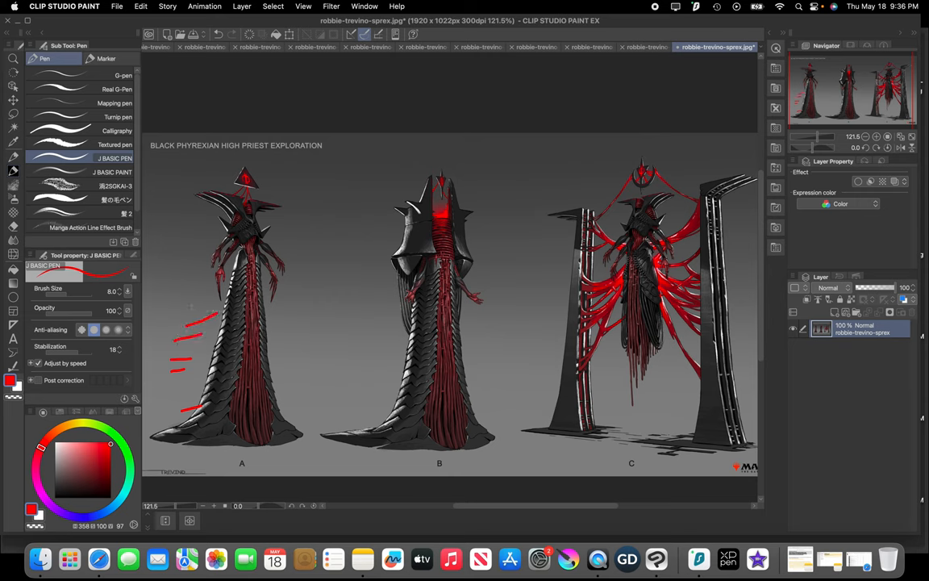
{"action": "left_click_drag", "start_coordinate": [206, 291], "coordinate": [278, 375]}
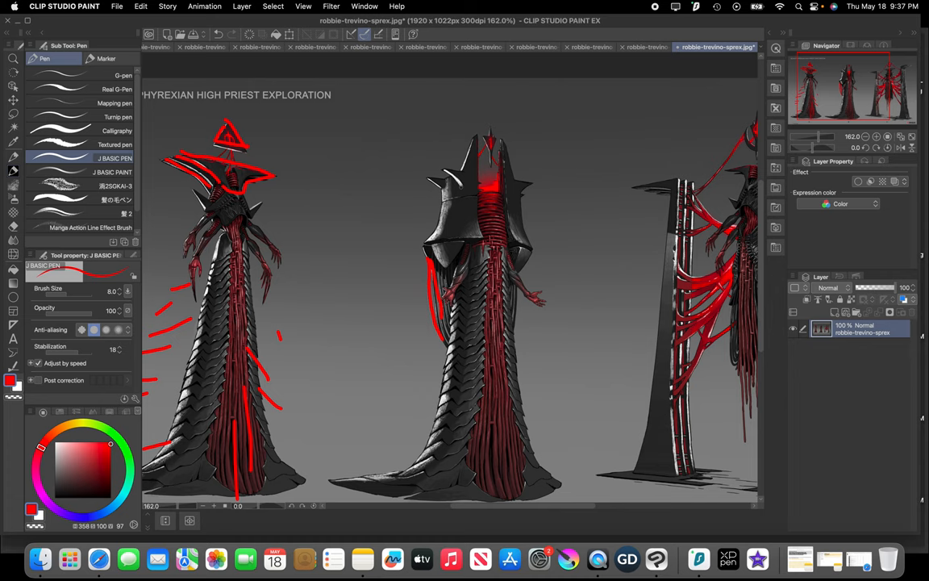
{"action": "mouse_move", "coordinate": [162, 142]}
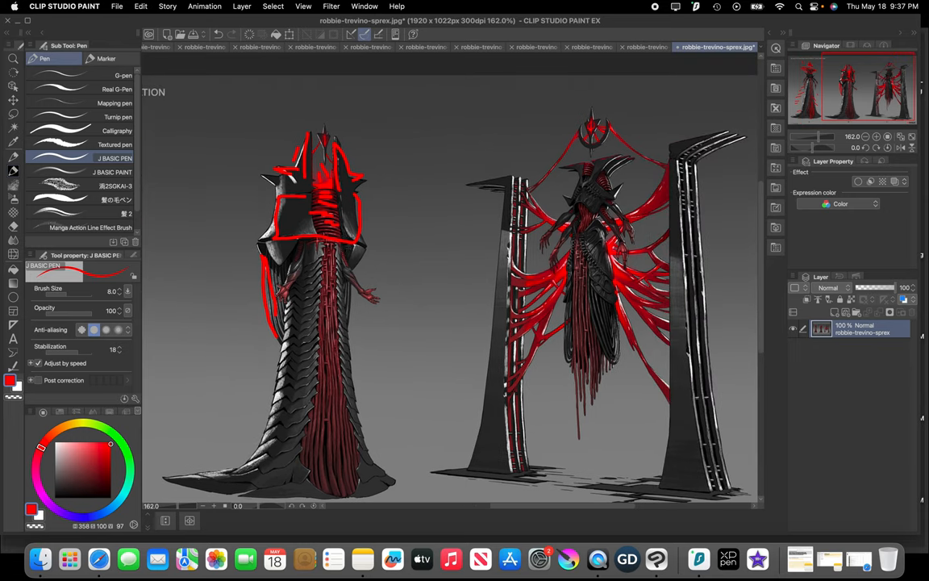
{"action": "mouse_move", "coordinate": [489, 214]}
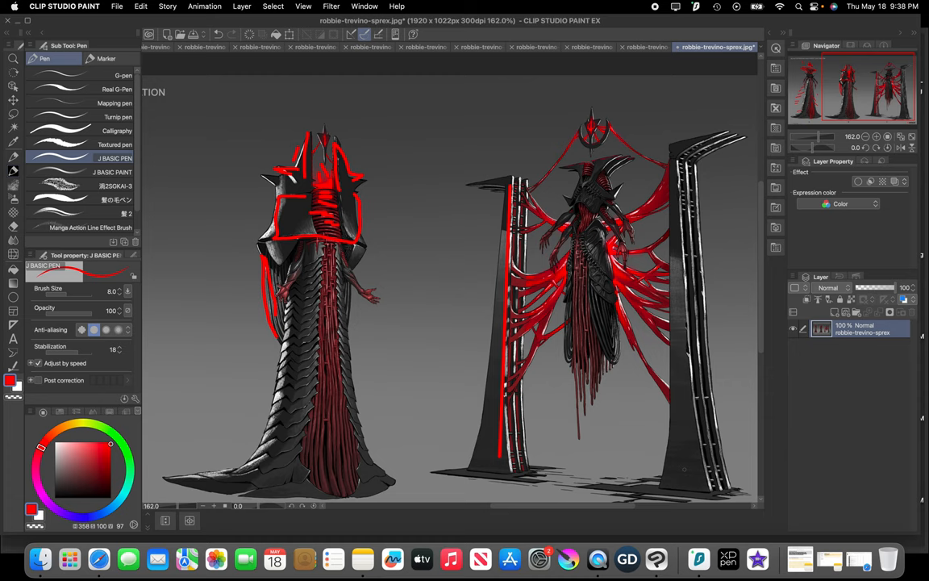
Draw a red stroke down figure C's pillar
{"action": "left_click_drag", "start_coordinate": [677, 145], "coordinate": [681, 468]}
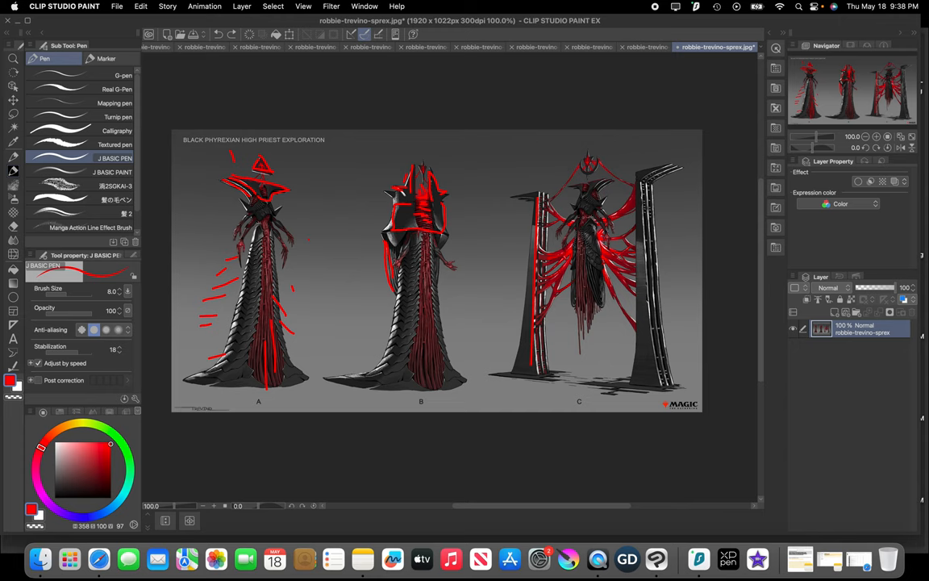
{"action": "mouse_move", "coordinate": [628, 151]}
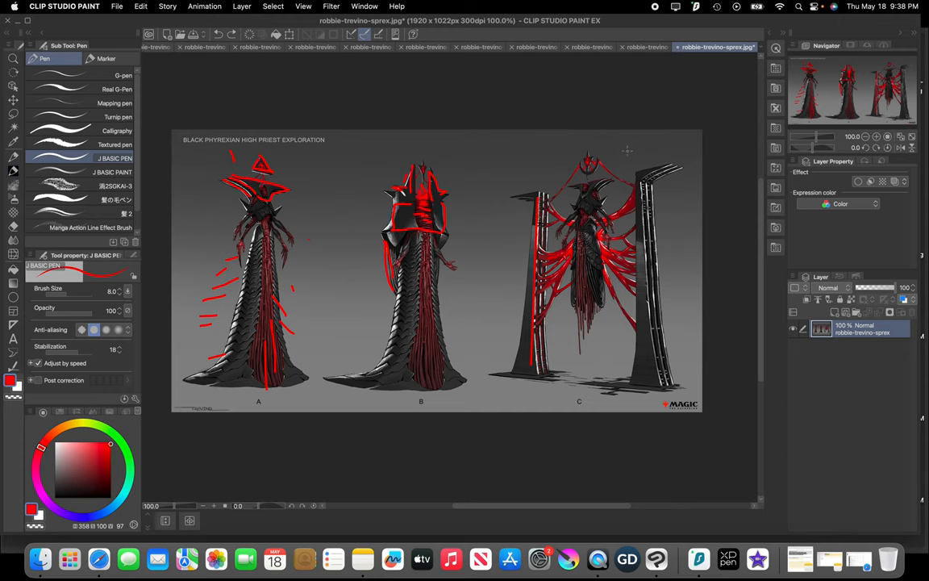
Switch to the robbie-trevino-reborn-trevino-donesmall1.jpg skull-headed figure artwork
{"action": "left_click", "coordinate": [688, 47]}
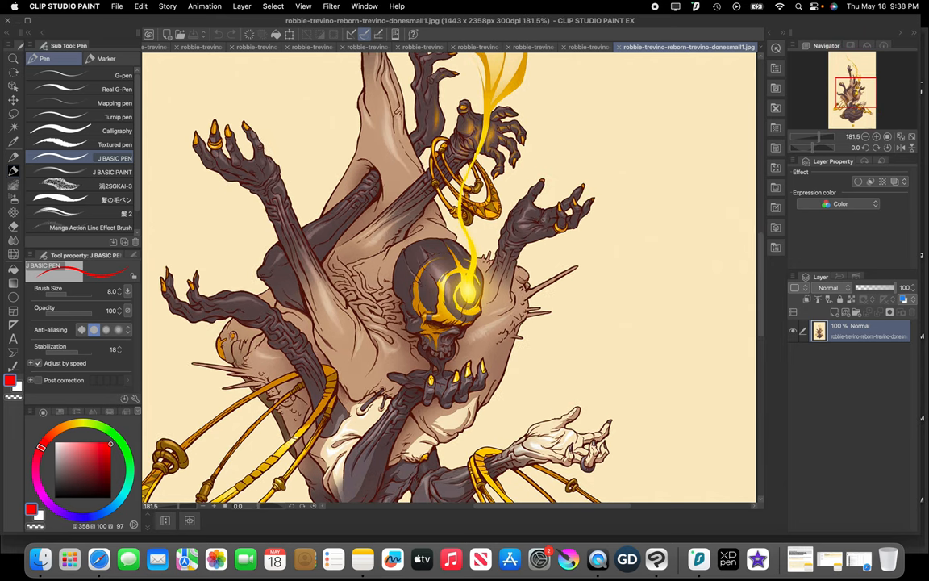
Scroll down through the skull-headed figure artwork to inspect its details
{"action": "scroll", "scroll_direction": "down", "scroll_amount": 3}
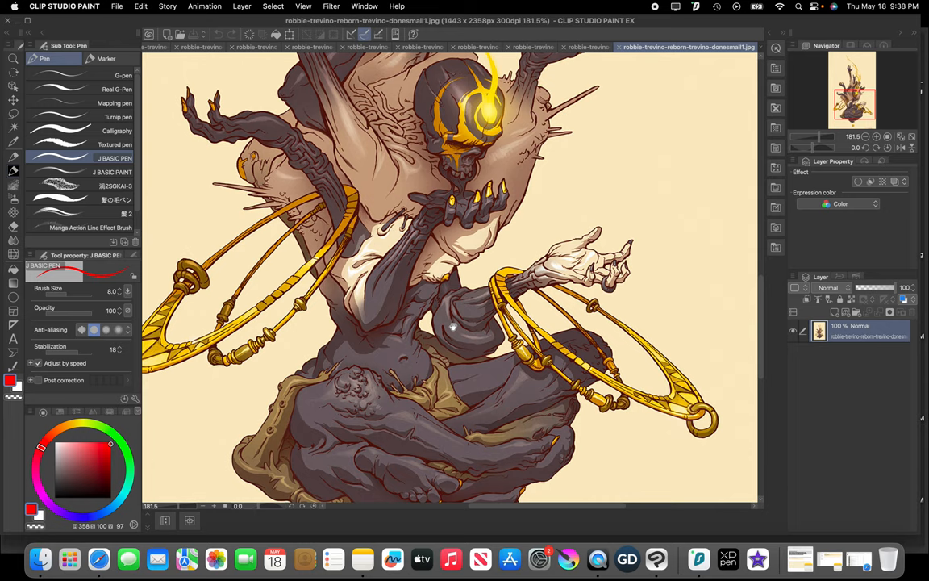
{"action": "scroll", "scroll_direction": "down", "scroll_amount": 3}
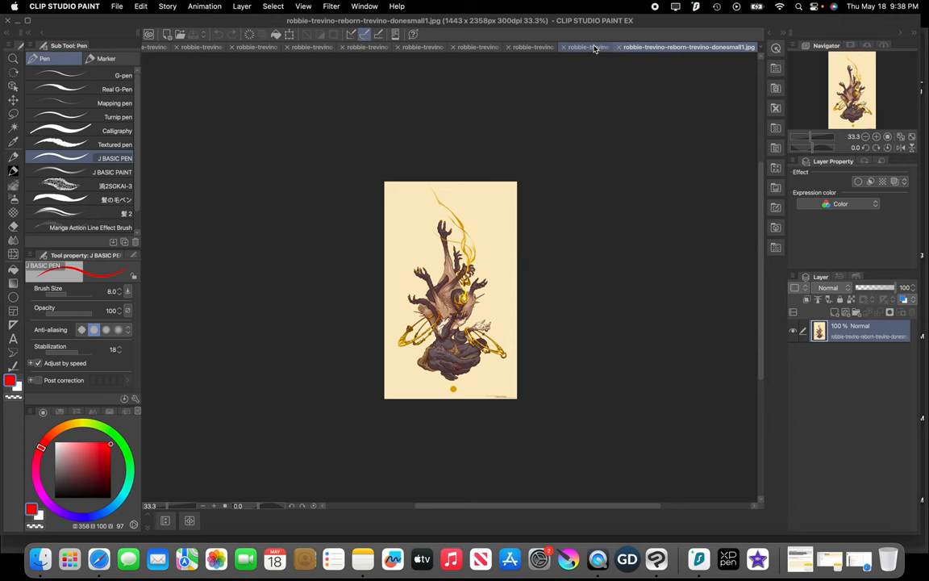
Flip through the priest sheet and Unit 01 tabs to the astronaut mech pilot artwork
{"action": "left_click", "coordinate": [716, 47]}
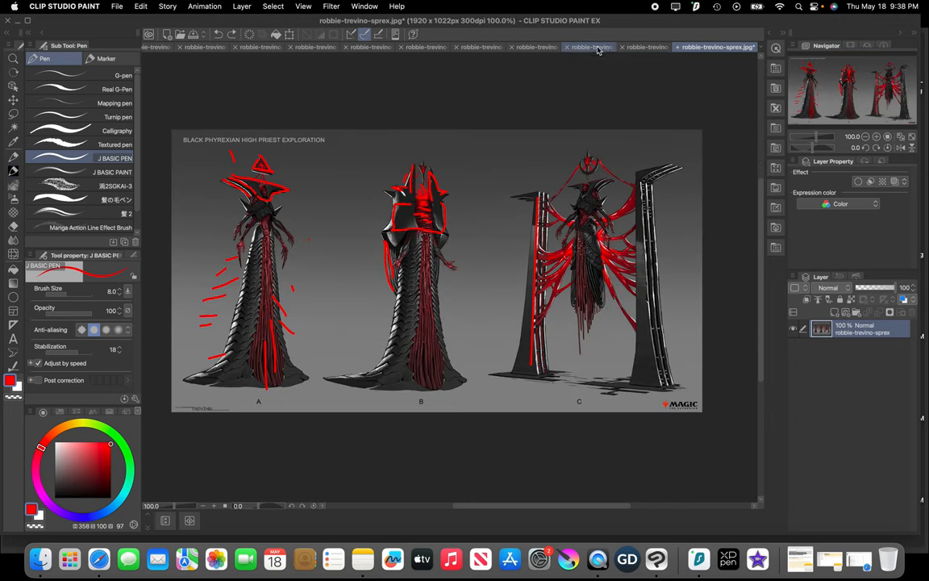
{"action": "left_click", "coordinate": [685, 47]}
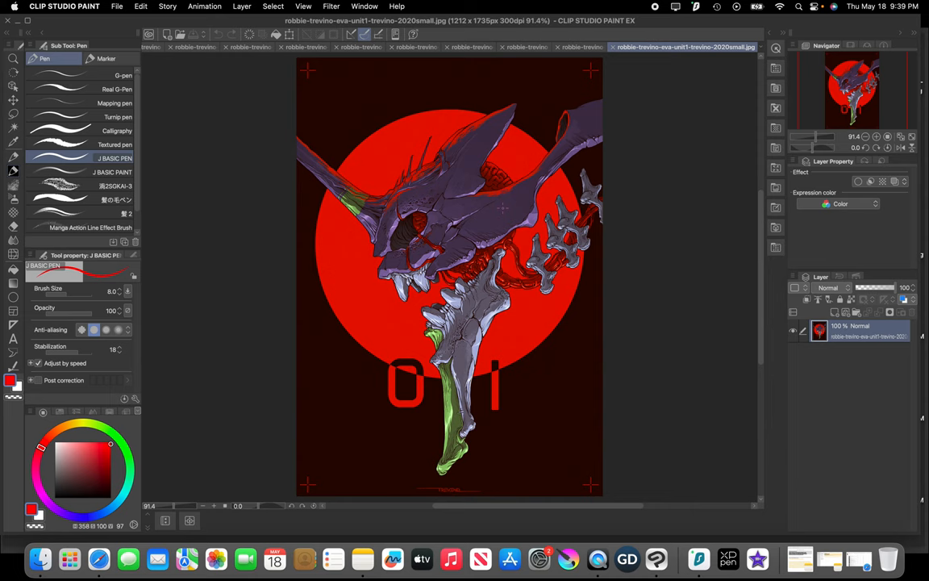
{"action": "left_click", "coordinate": [641, 47]}
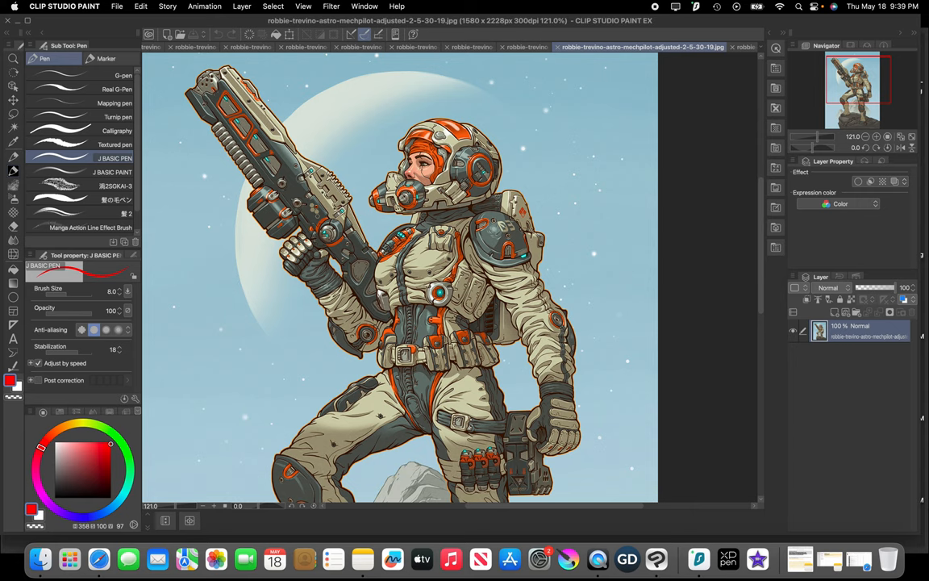
Scroll over the astronaut pilot piece, then switch to the robbie-trevino-13.jpeg Archivist artwork
{"action": "scroll", "scroll_direction": "down", "scroll_amount": 3}
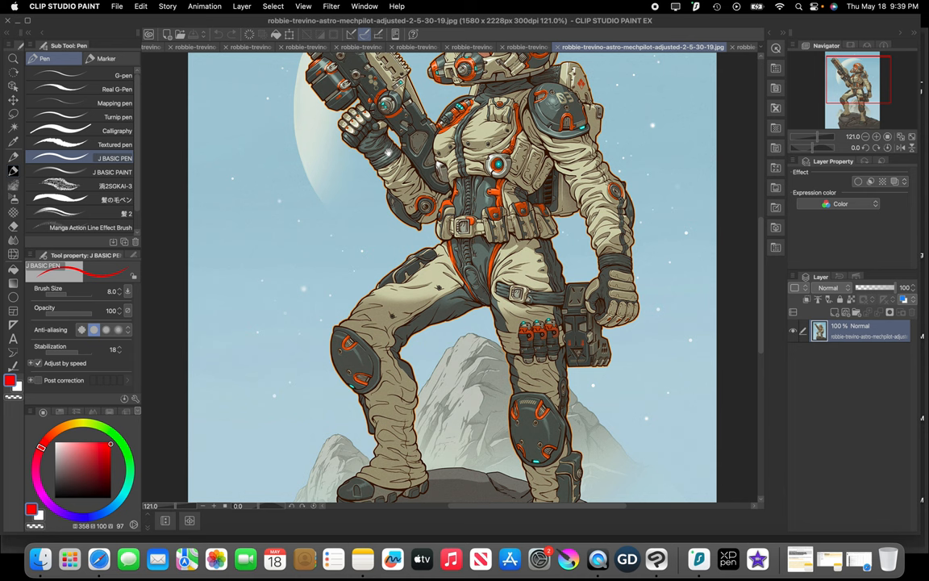
{"action": "scroll", "scroll_direction": "down", "scroll_amount": 3}
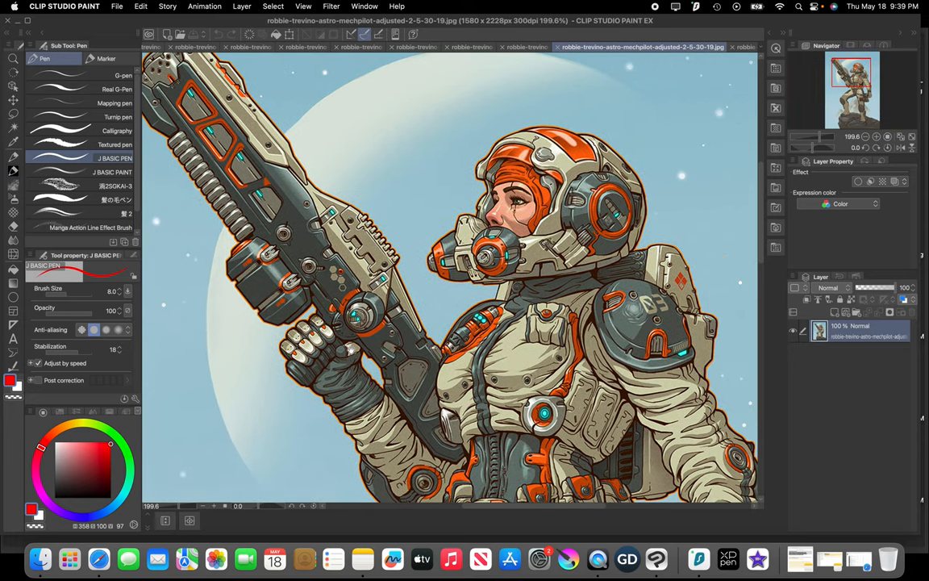
{"action": "scroll", "scroll_direction": "down", "scroll_amount": 3}
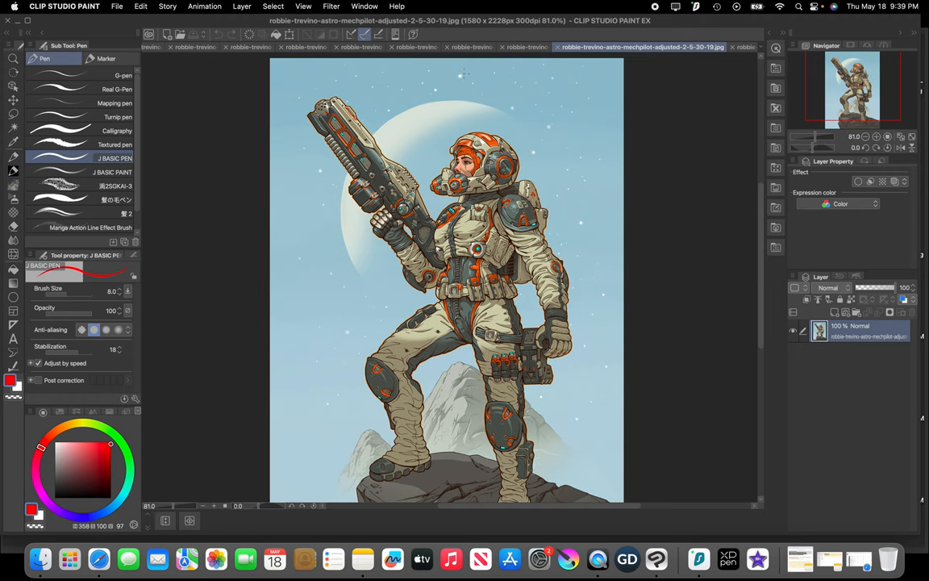
{"action": "left_click", "coordinate": [556, 46]}
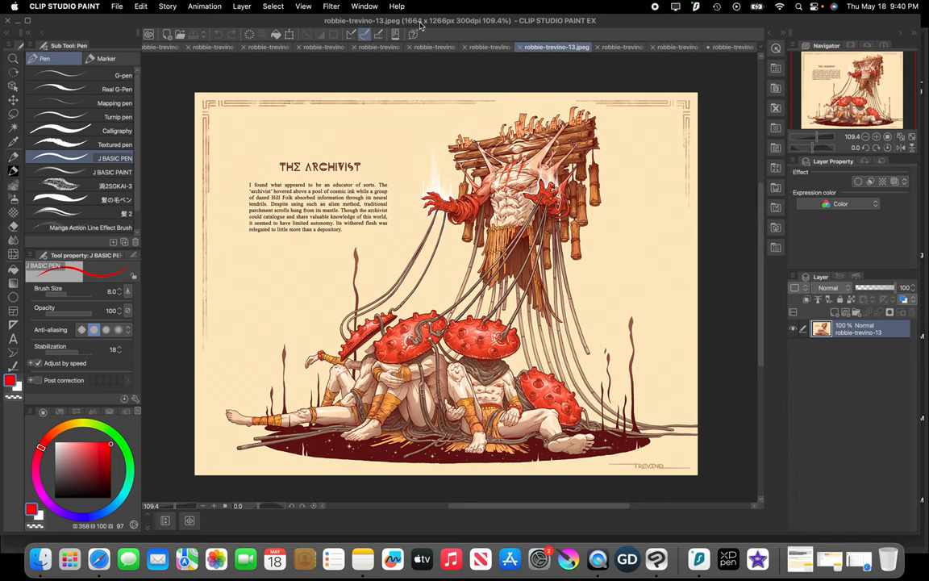
Flip past robbie-trevino-7 and robbie-trevino-3 to the robbie-trevino-1smaller2 Construct artwork
{"action": "left_click", "coordinate": [504, 47]}
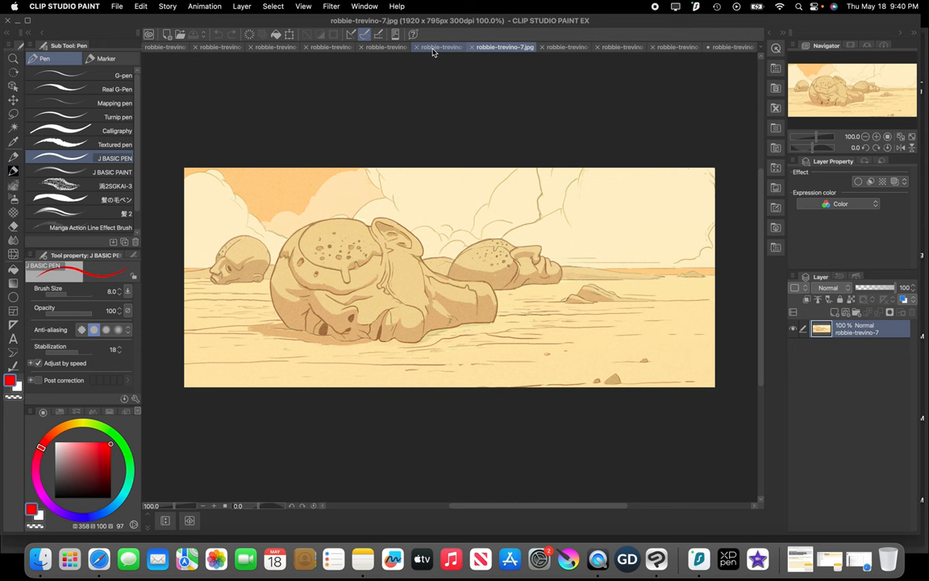
{"action": "left_click", "coordinate": [449, 46]}
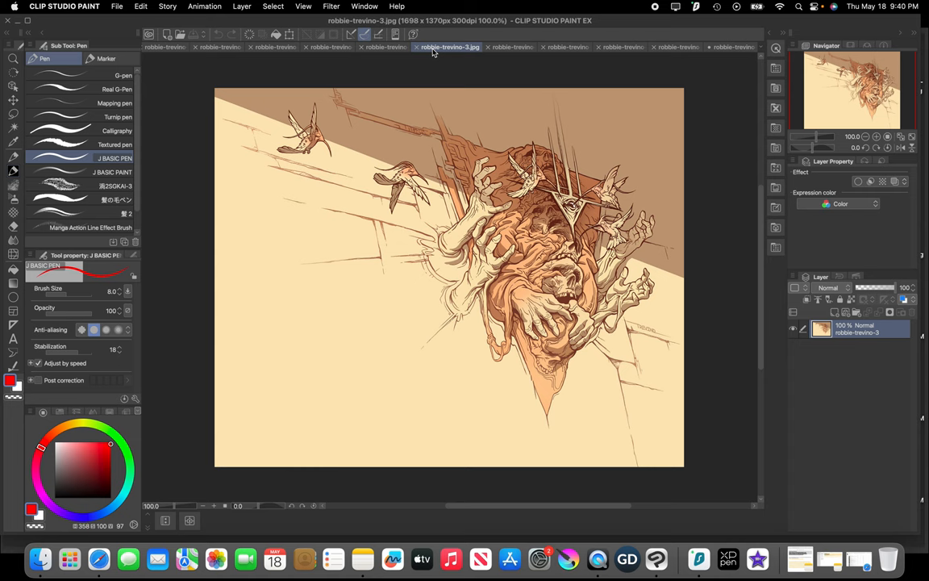
{"action": "left_click", "coordinate": [407, 47]}
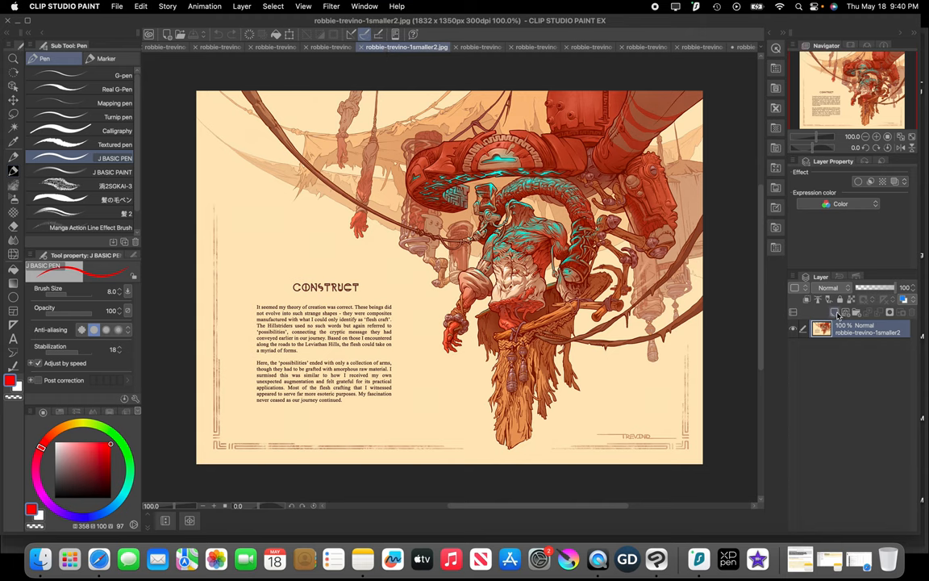
Add a new raster layer over the Construct artwork and scroll the canvas
{"action": "left_click", "coordinate": [835, 313]}
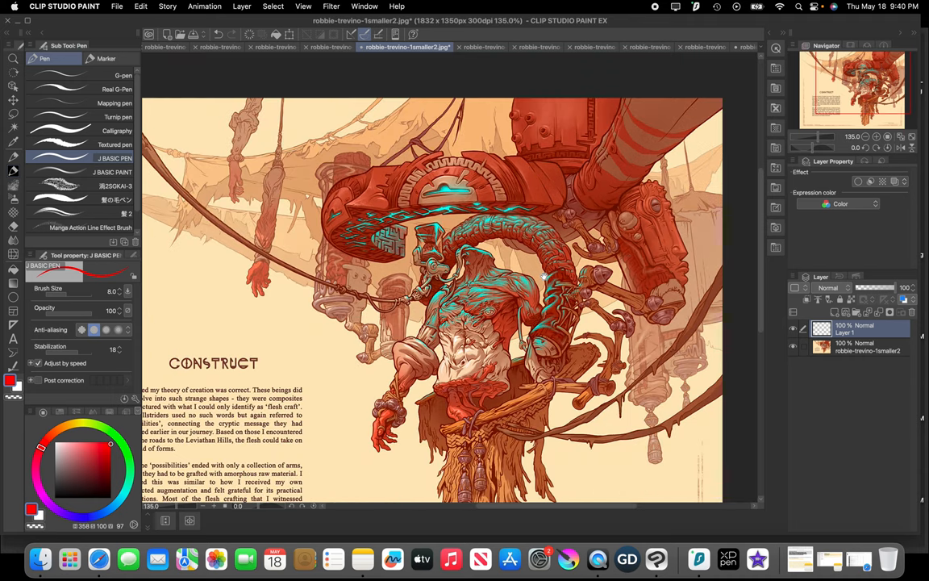
{"action": "scroll", "scroll_direction": "down", "scroll_amount": 3}
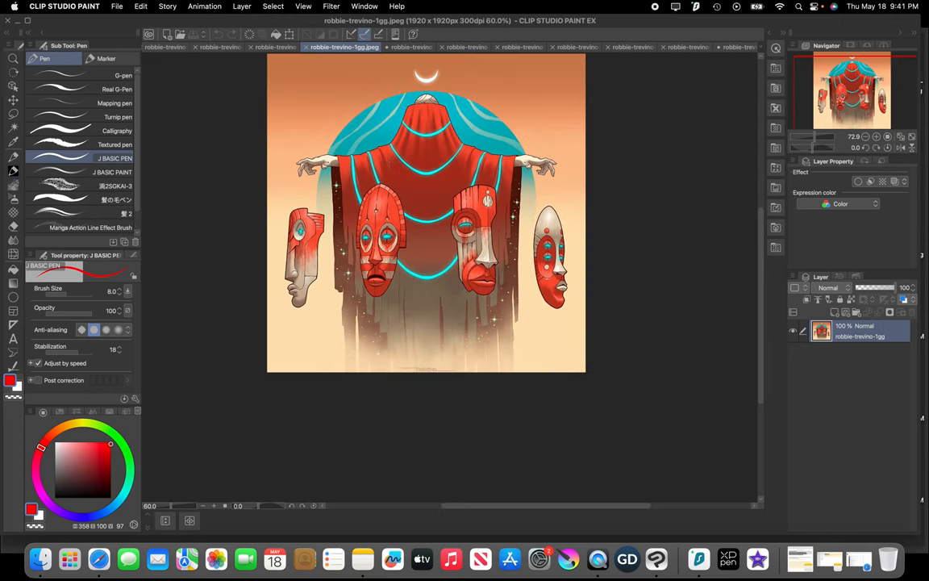
Switch to the robbie-trevino-1.jpg giant-hand illustration
{"action": "left_click", "coordinate": [282, 47]}
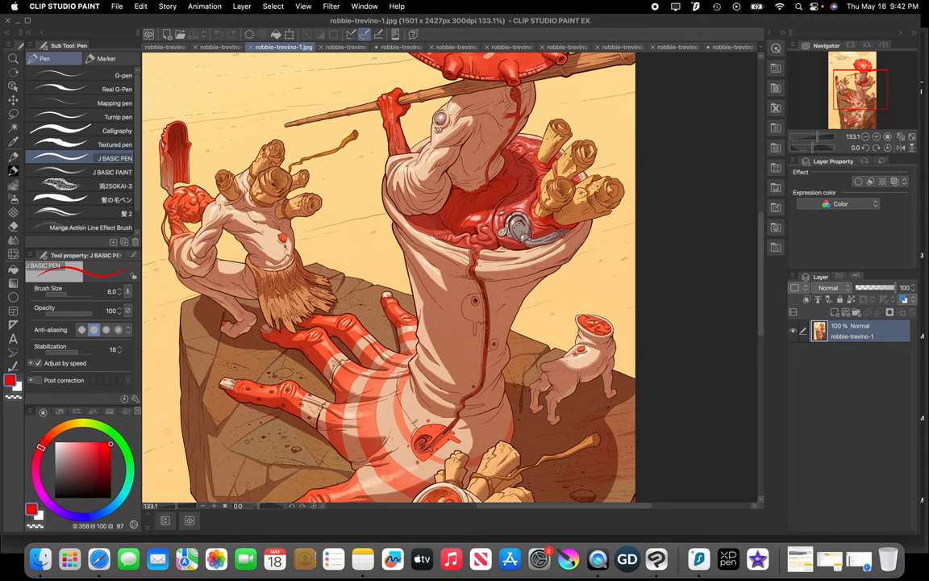
Circle the left figure's brain in red with two pen strokes, then scroll and switch tabs
{"action": "left_click_drag", "start_coordinate": [149, 166], "coordinate": [230, 225]}
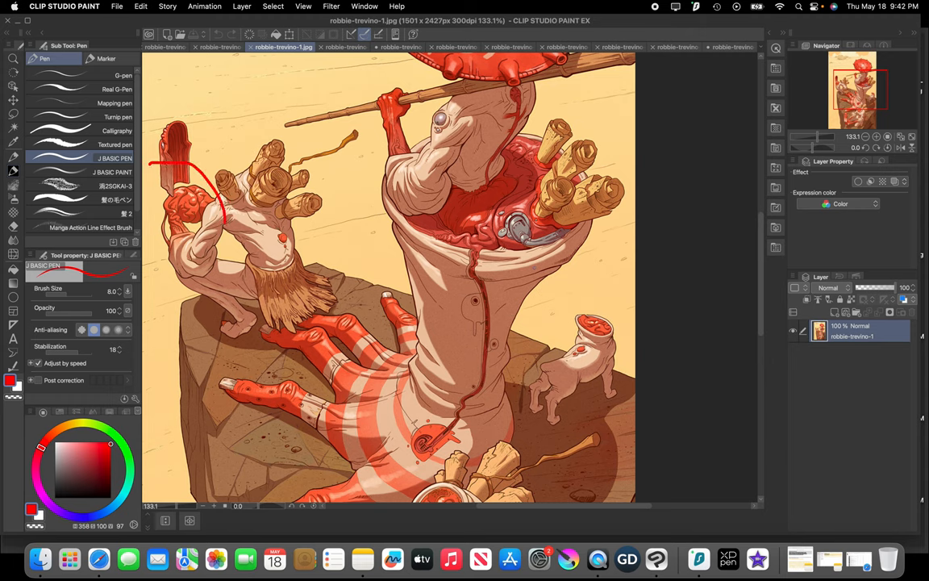
{"action": "left_click_drag", "start_coordinate": [201, 169], "coordinate": [186, 226]}
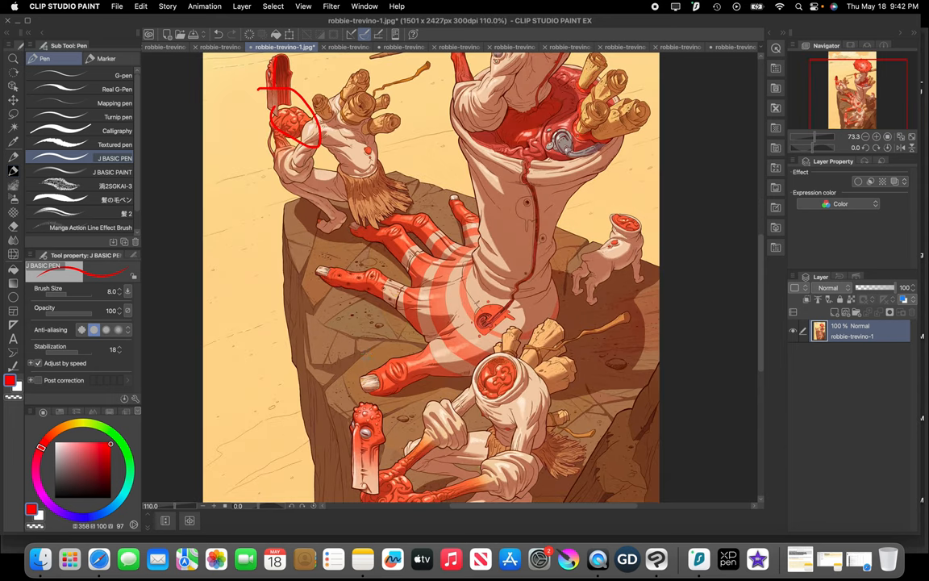
{"action": "scroll", "scroll_direction": "down", "scroll_amount": 3}
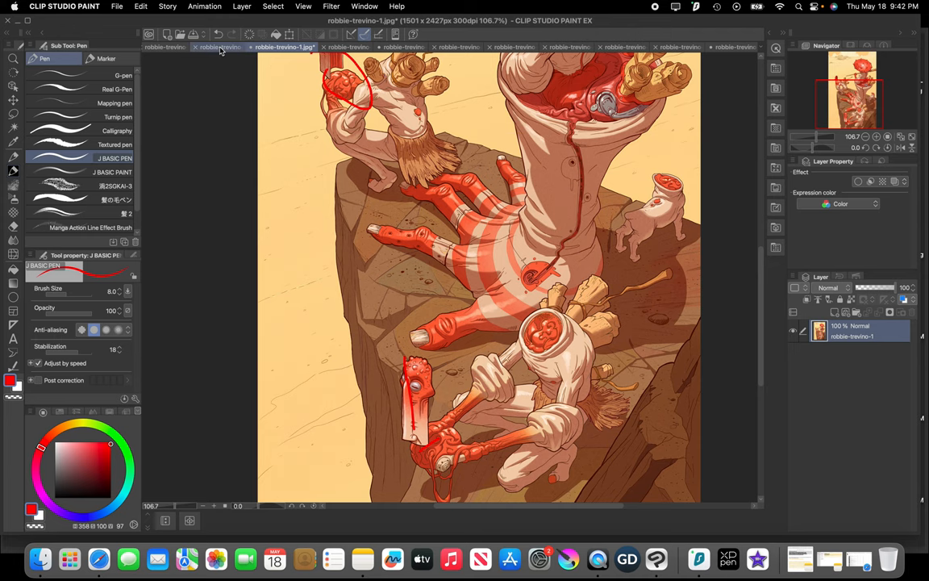
{"action": "left_click", "coordinate": [237, 47]}
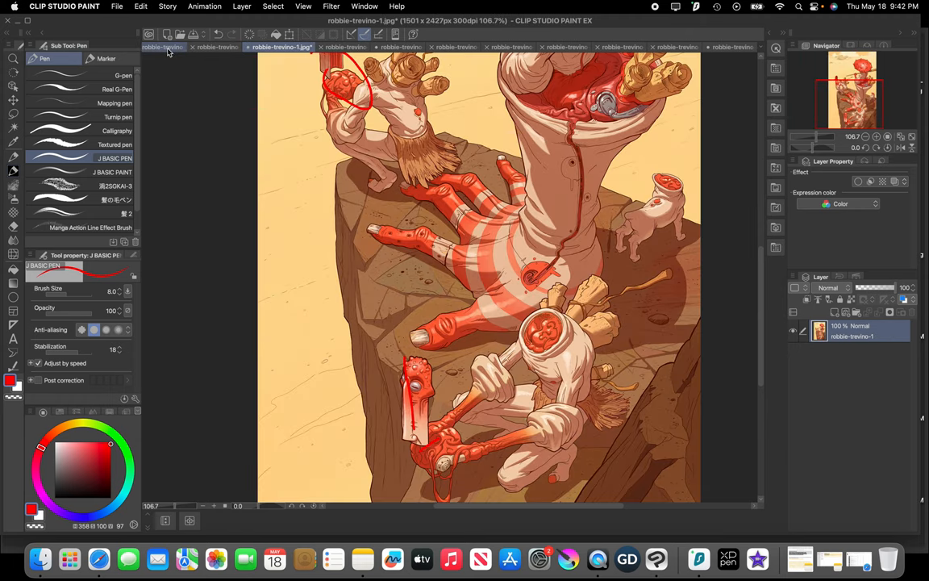
View the Drivnod, Carnage Dominus piece, then switch to robbie-trevino-3.jpg's sepia hands sketch
{"action": "left_click", "coordinate": [179, 47]}
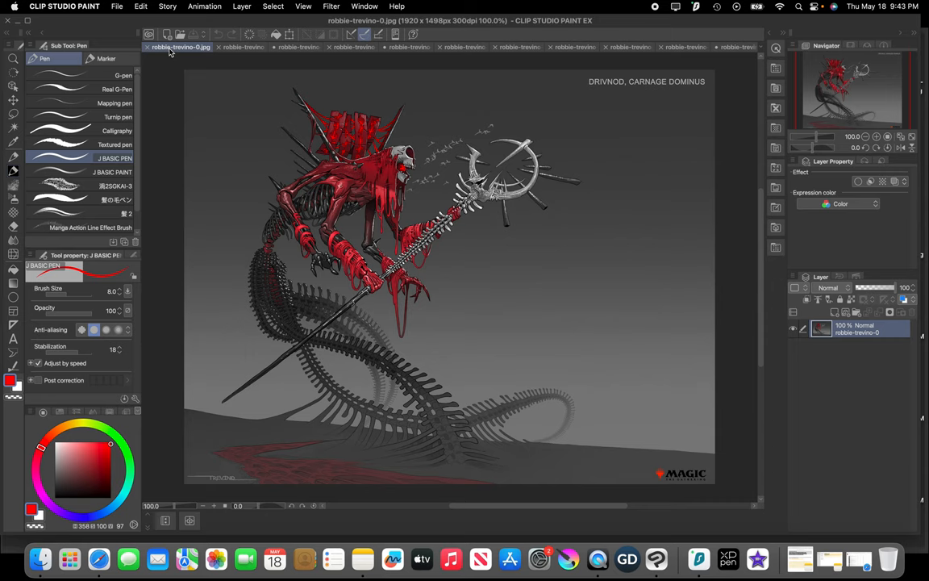
{"action": "mouse_move", "coordinate": [199, 55]}
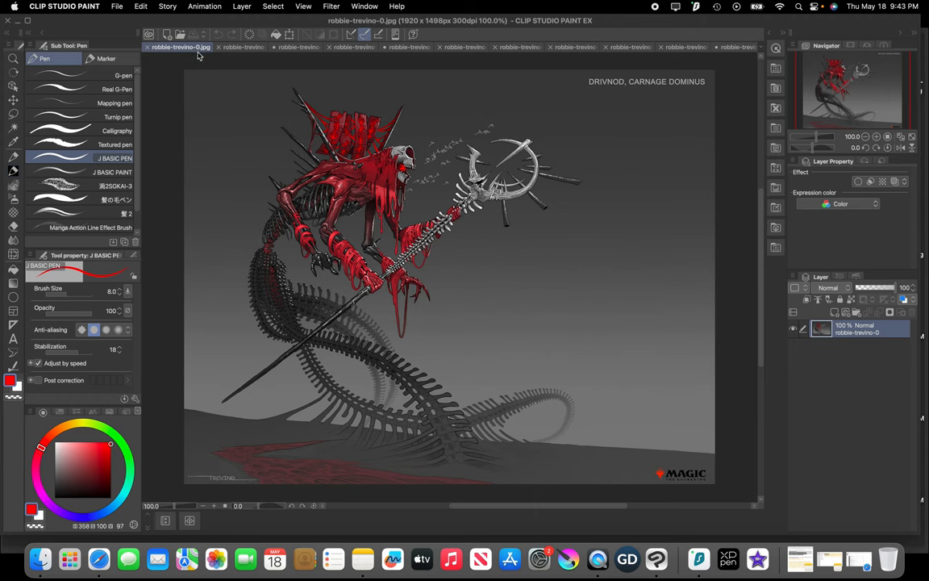
{"action": "left_click", "coordinate": [291, 47]}
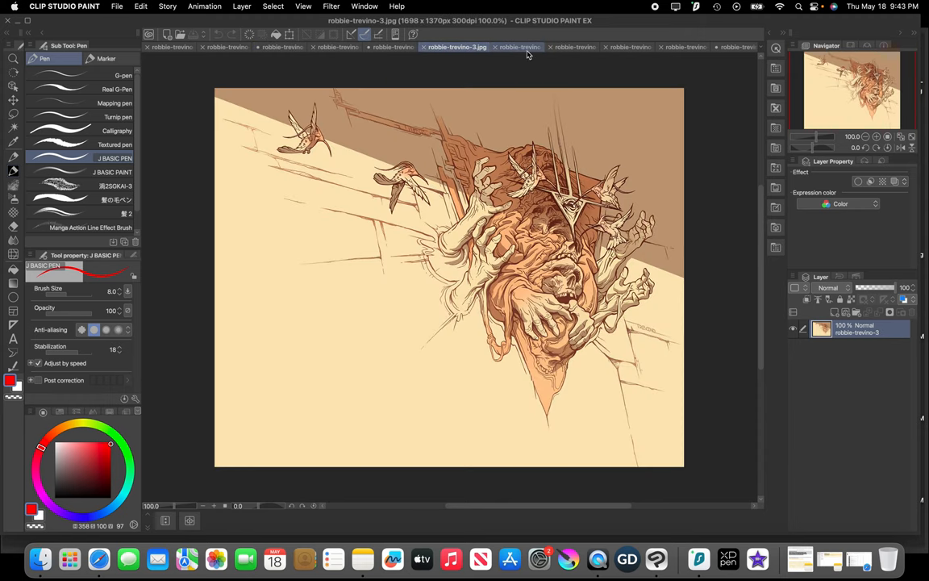
Switch to the robbie-trevino-13.jpeg tab showing The Archivist with its descriptive text
{"action": "left_click", "coordinate": [569, 47]}
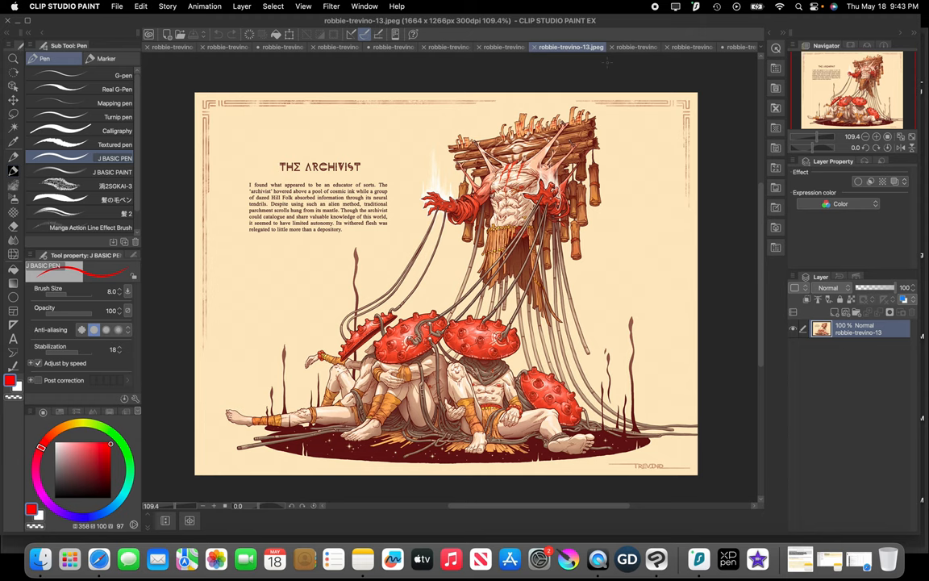
{"action": "mouse_move", "coordinate": [651, 17]}
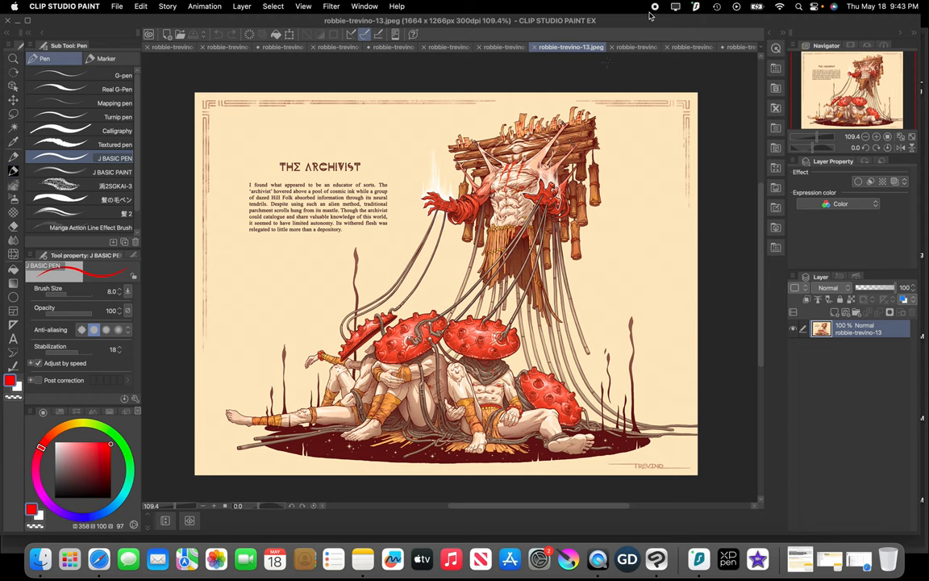